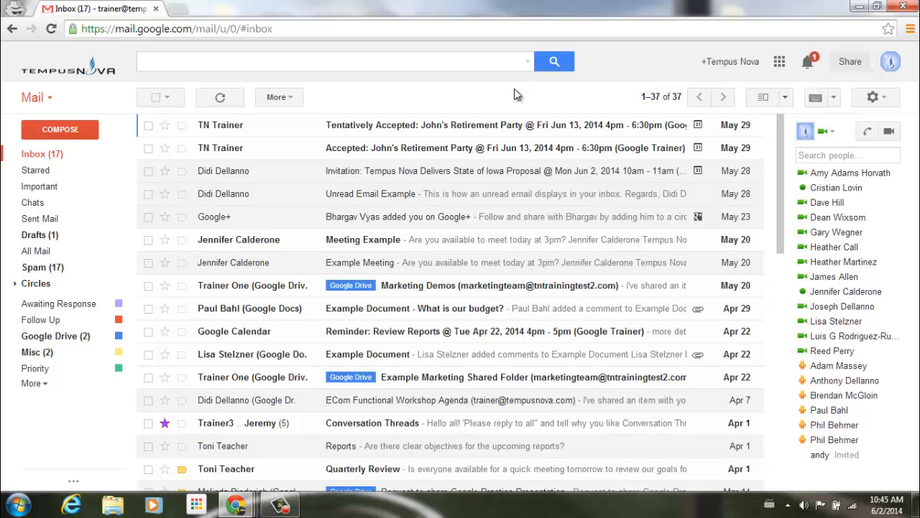
{"action": "mouse_move", "coordinate": [529, 66]}
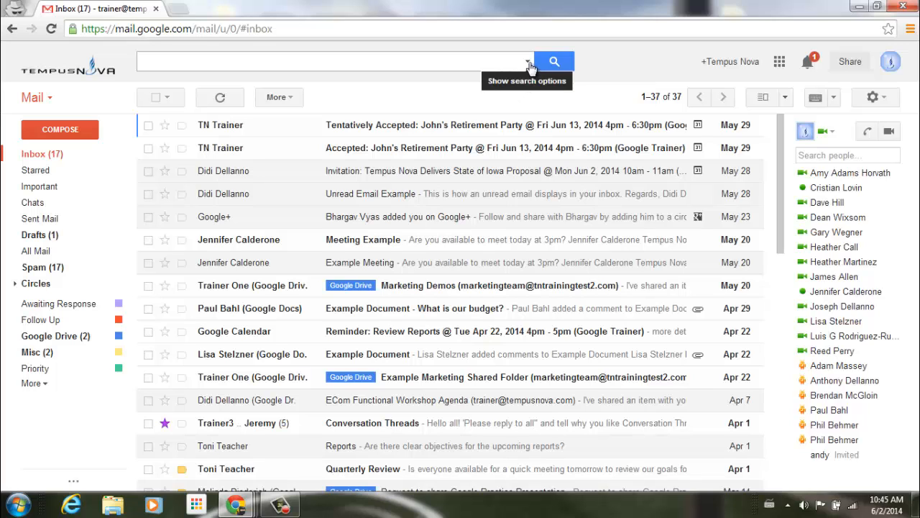
Show Gmail's advanced search options and set Date within to 1 day.
{"action": "left_click", "coordinate": [527, 62]}
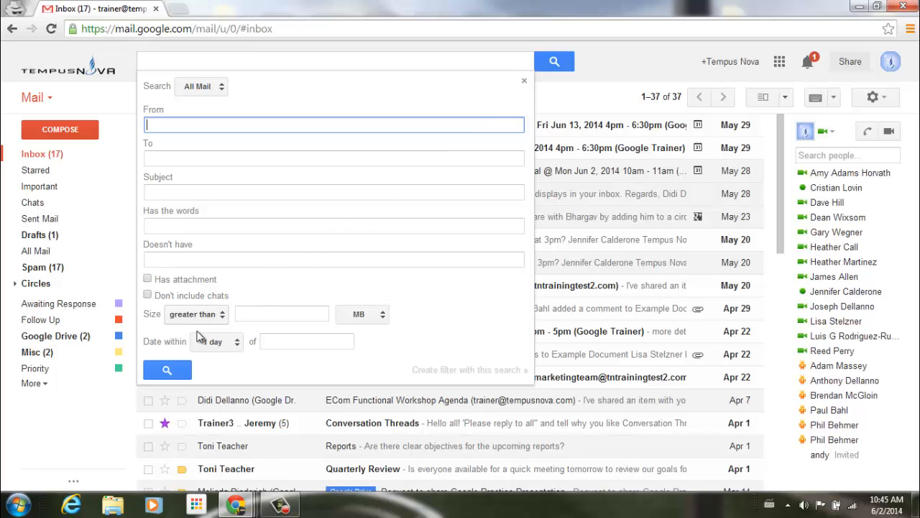
{"action": "left_click", "coordinate": [216, 341]}
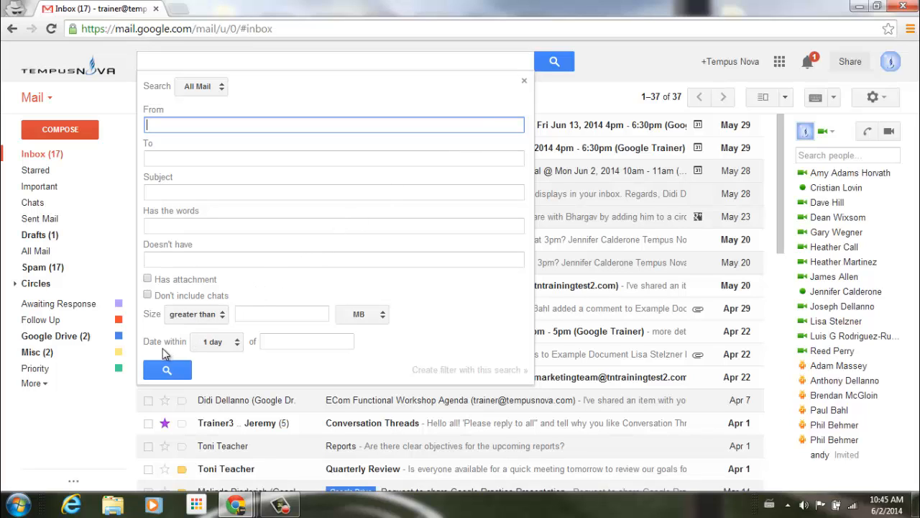
{"action": "left_click", "coordinate": [217, 342]}
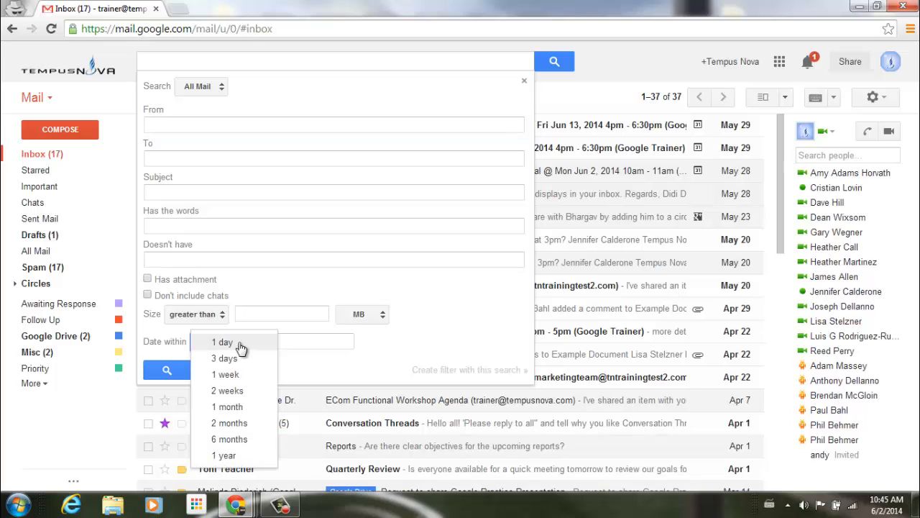
{"action": "left_click", "coordinate": [221, 341]}
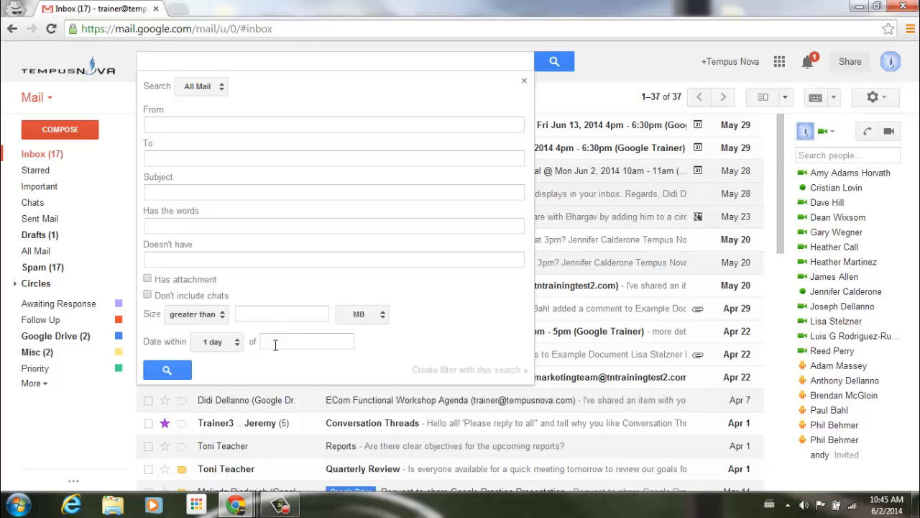
Pick 2014/05/13 as the reference date from the calendar picker.
{"action": "left_click", "coordinate": [307, 341]}
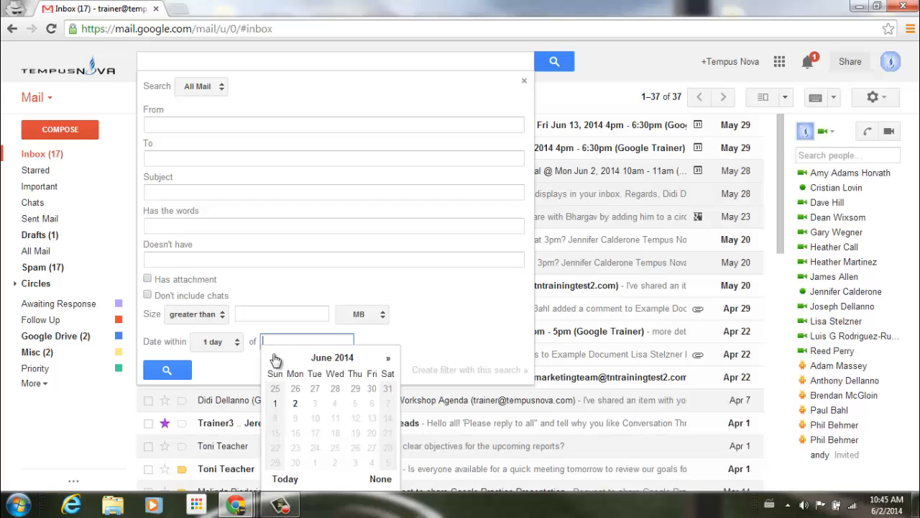
{"action": "left_click", "coordinate": [274, 357]}
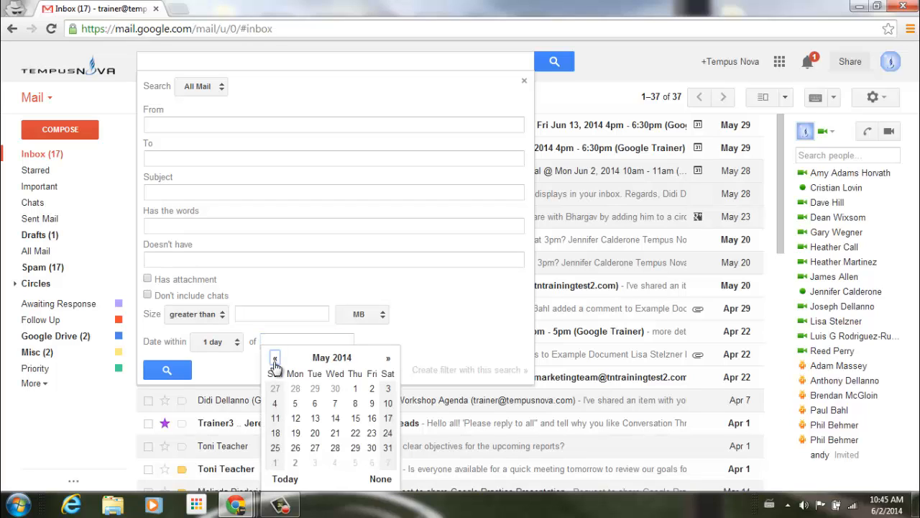
{"action": "left_click", "coordinate": [314, 418]}
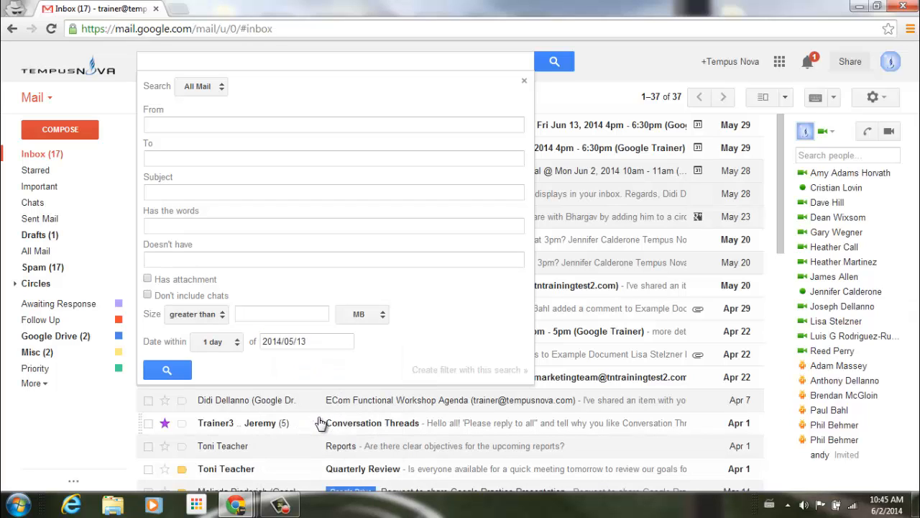
{"action": "mouse_move", "coordinate": [385, 361]}
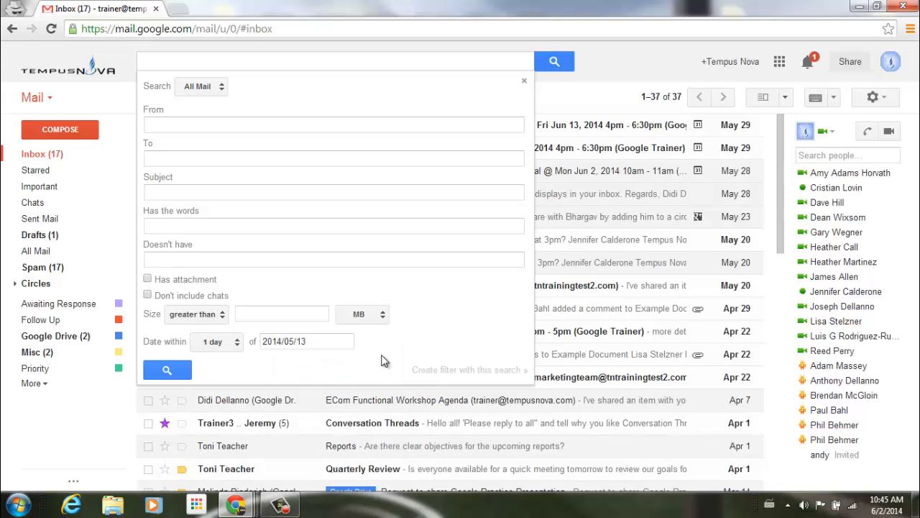